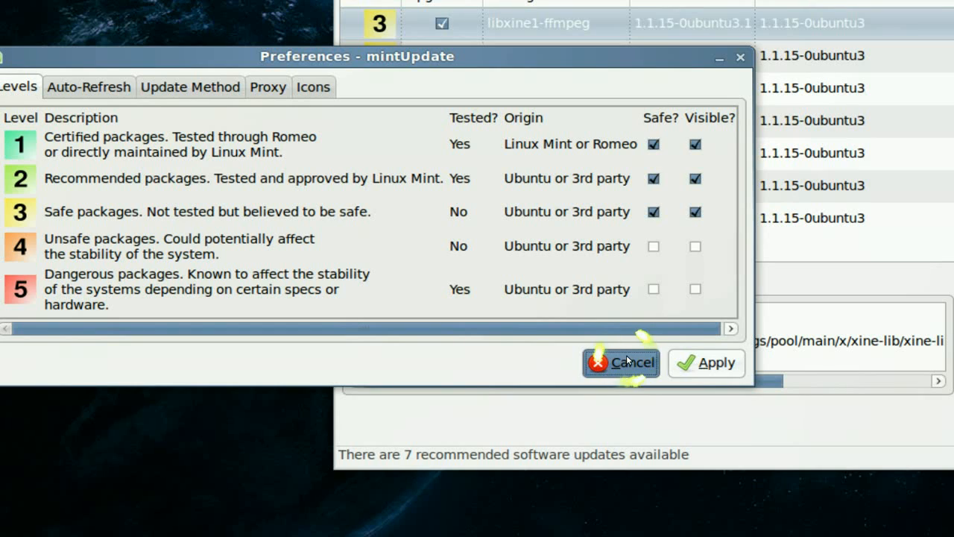
Cancel the mintUpdate preferences, then browse and close the update history.
click(621, 363)
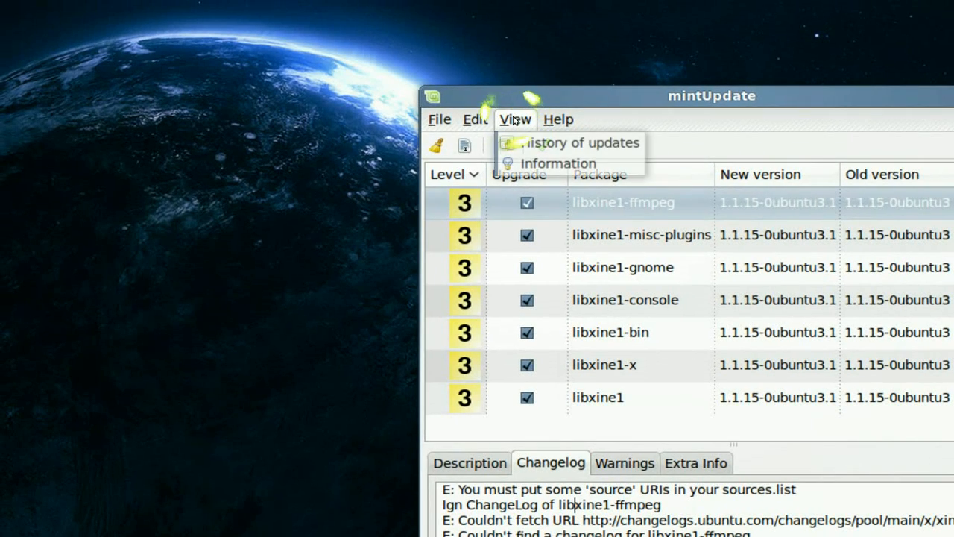
click(581, 143)
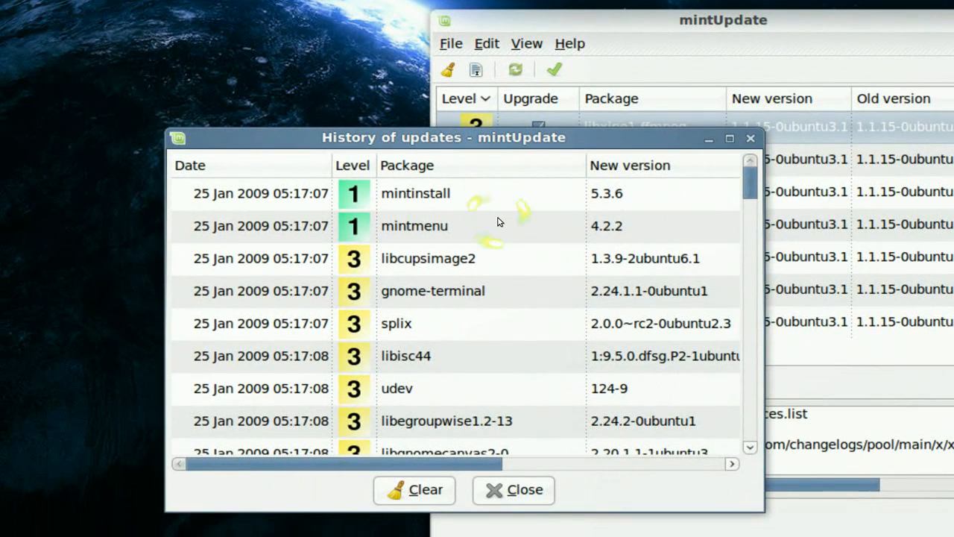
scroll(down, 3)
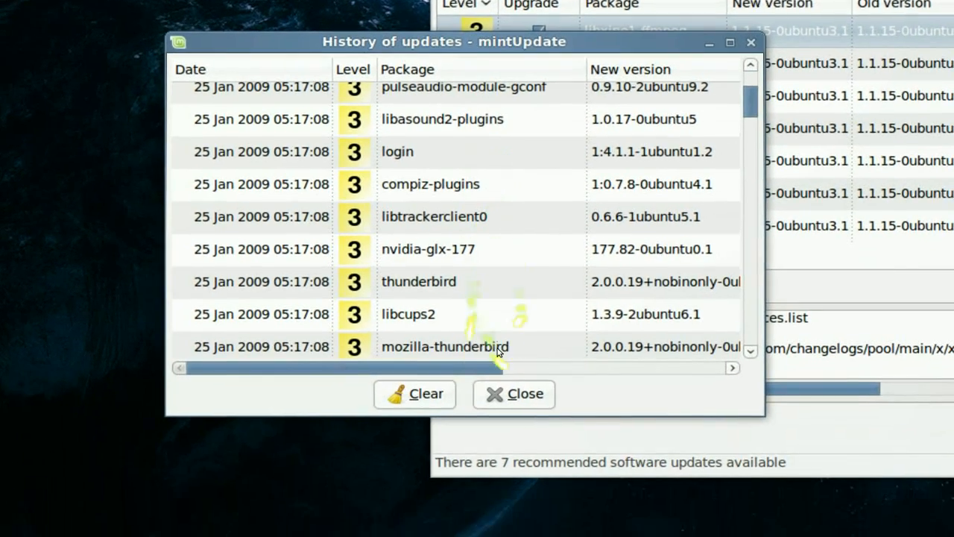
click(513, 393)
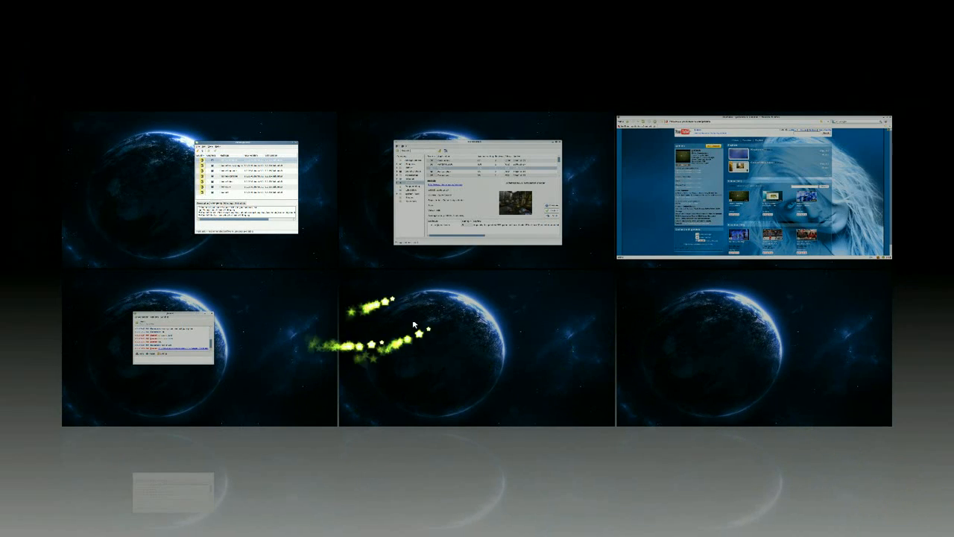
Switch to the workspace holding mintInstall.
click(467, 186)
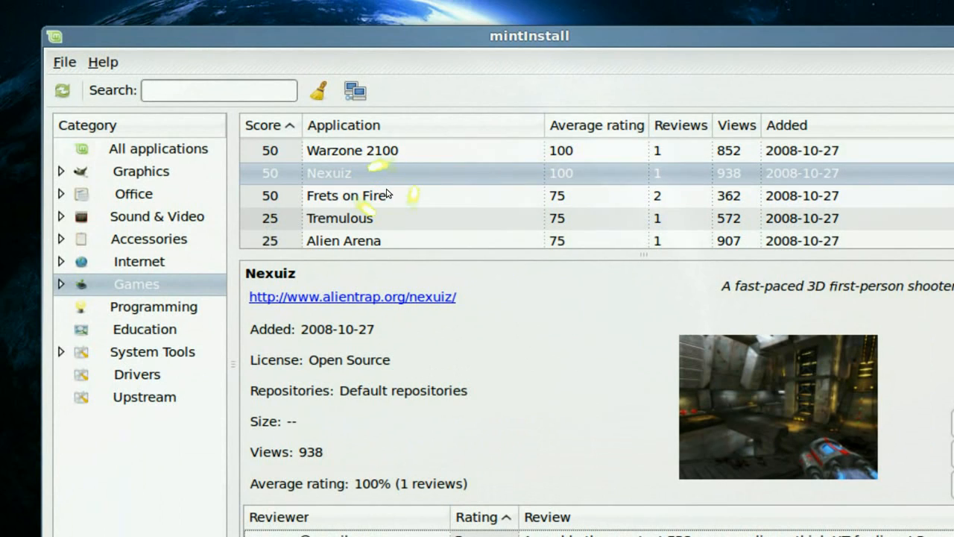
Show Frets on Fire's details and read its second review.
click(350, 196)
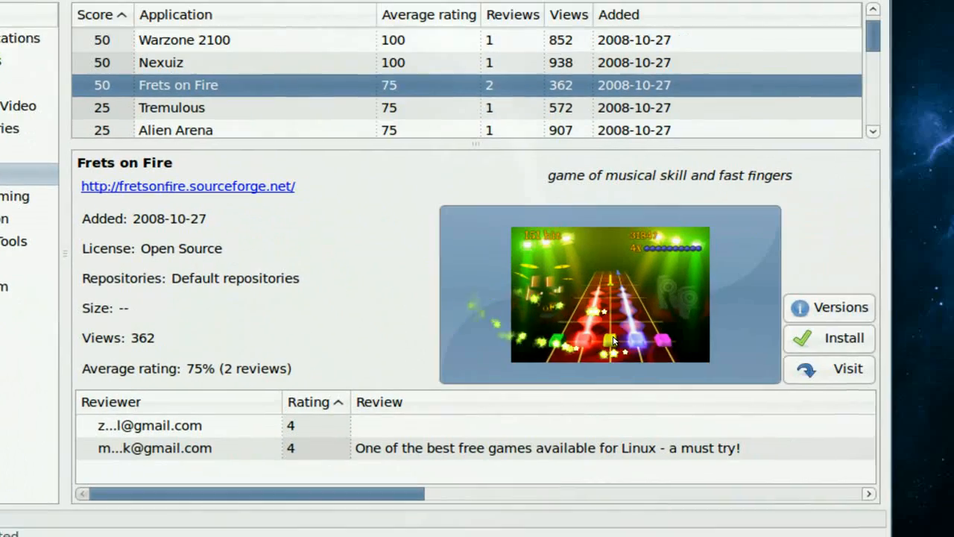
click(609, 294)
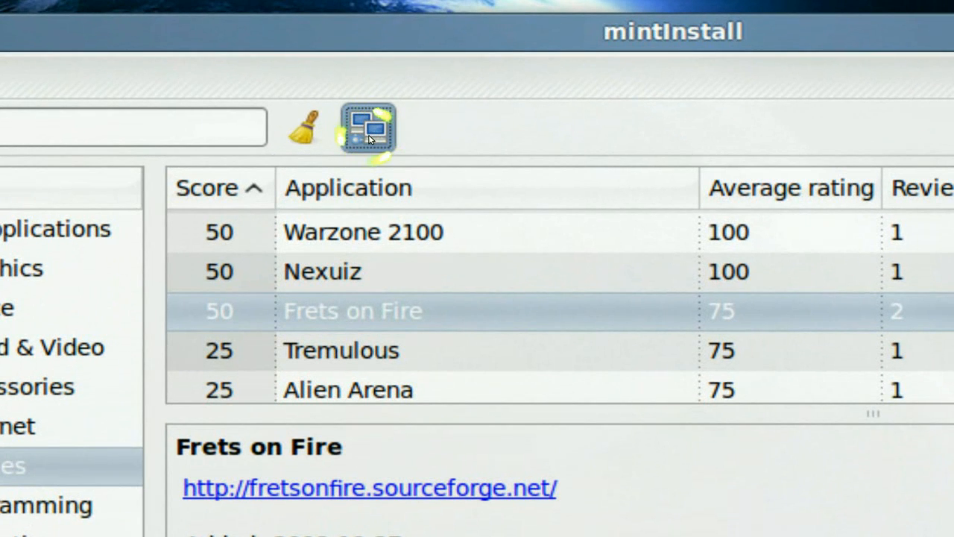
Open Install new Software and enter 'pidgin' in the Linux Mint search field.
click(366, 126)
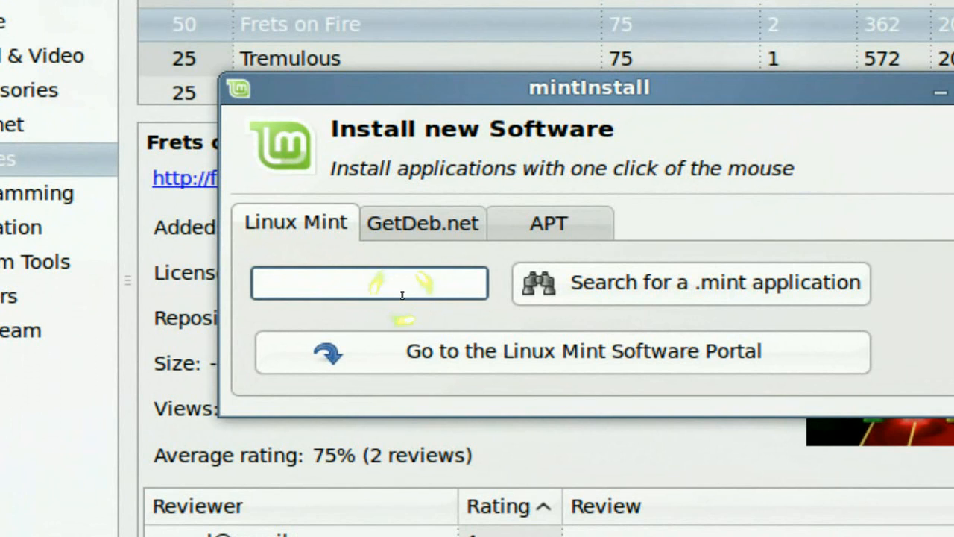
click(369, 282)
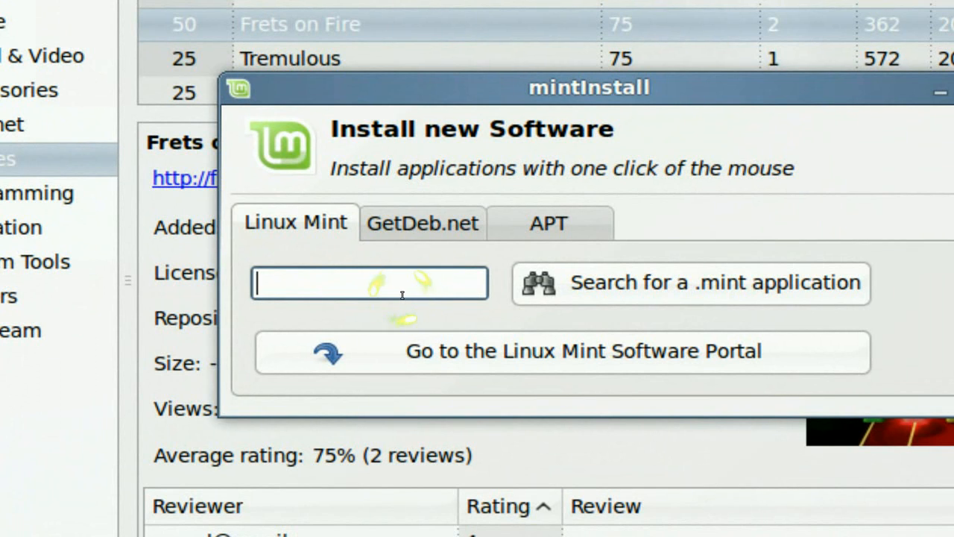
text(p)
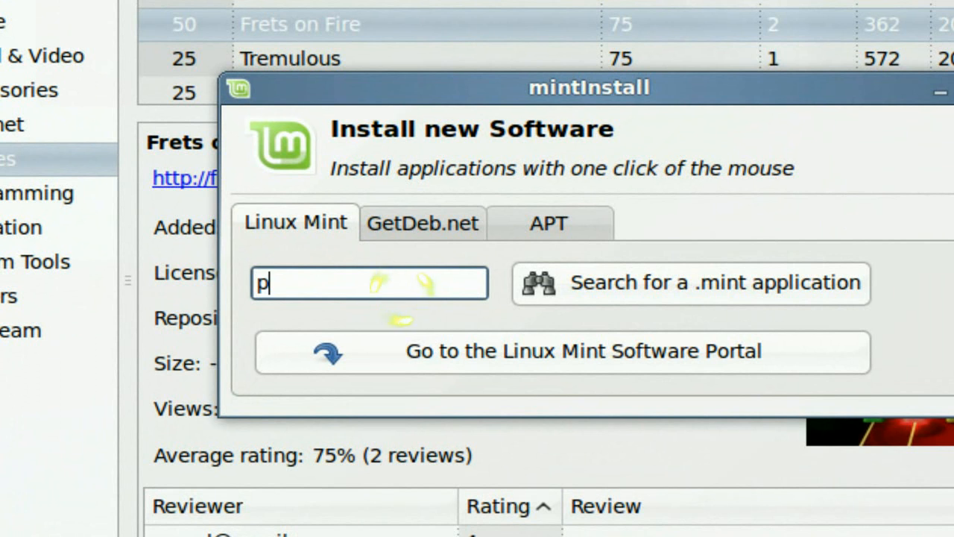
text(idgin)
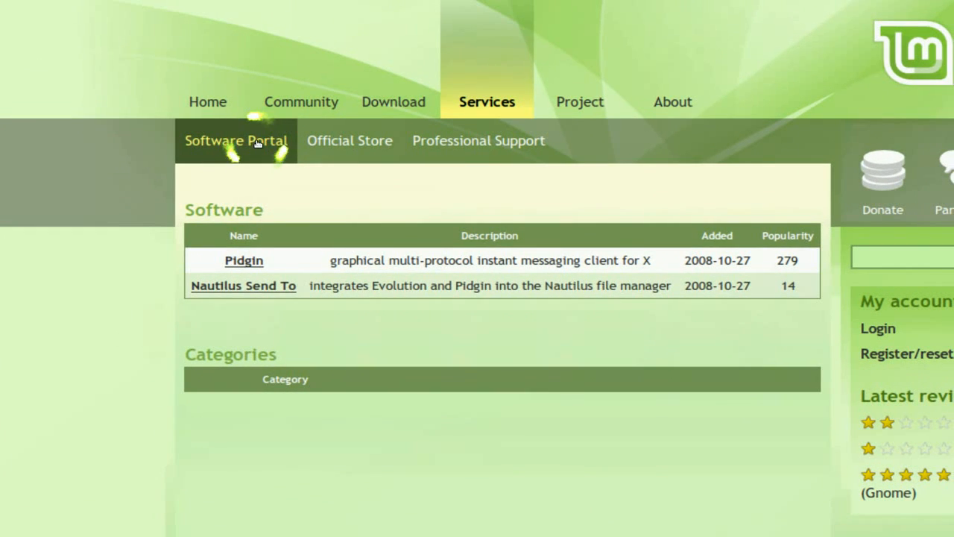
Browse the Software Portal welcome page and open the Felicia release listing.
click(236, 140)
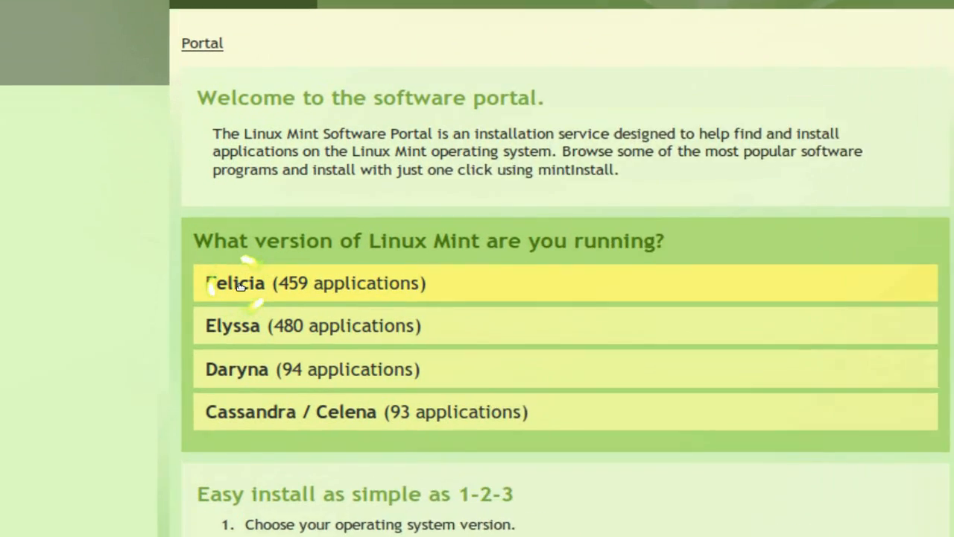
scroll(down, 3)
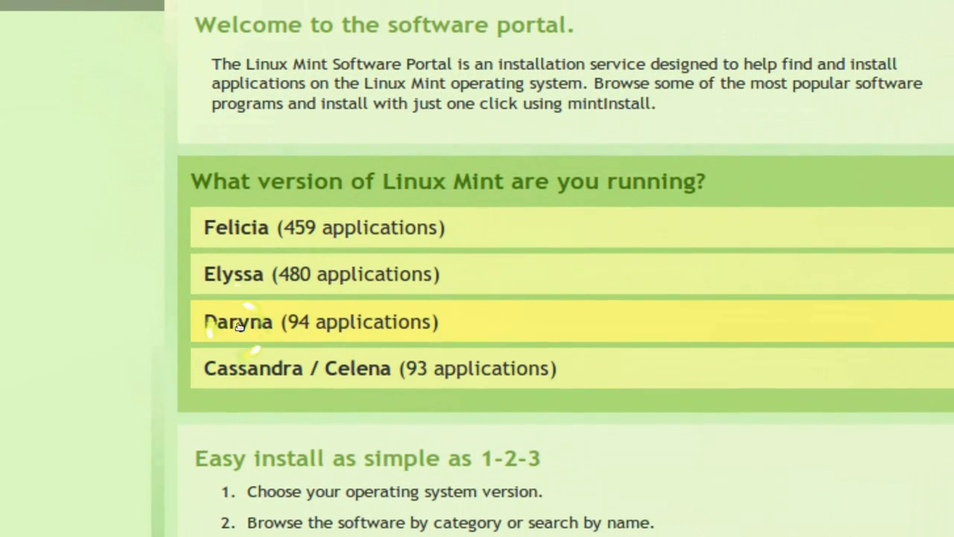
scroll(up, 3)
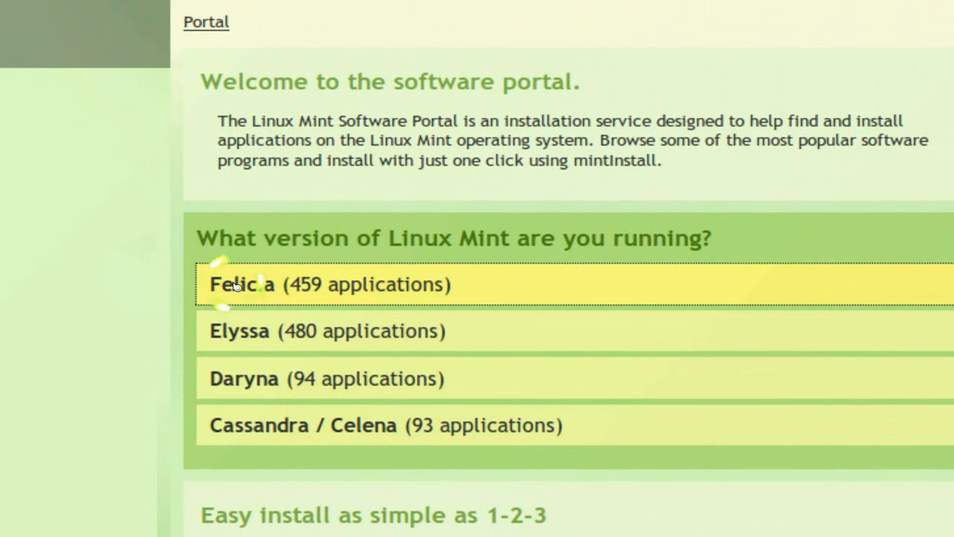
click(243, 284)
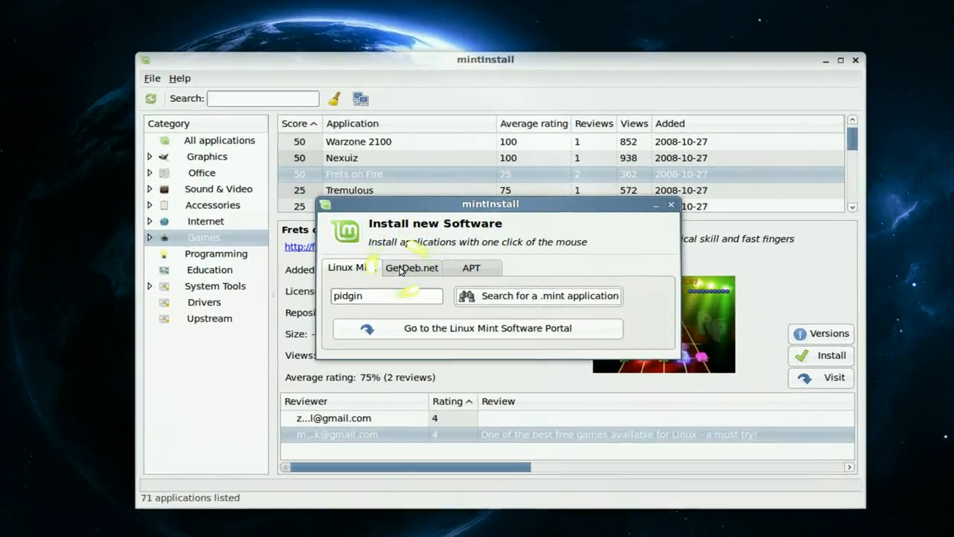
Switch the search source from GetDeb.net to APT.
click(412, 267)
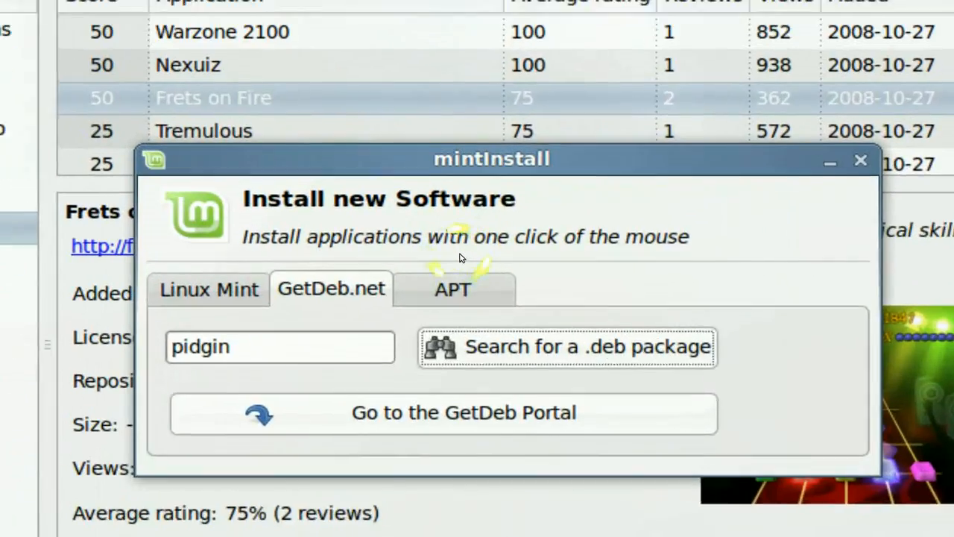
click(453, 289)
text(pidgin)
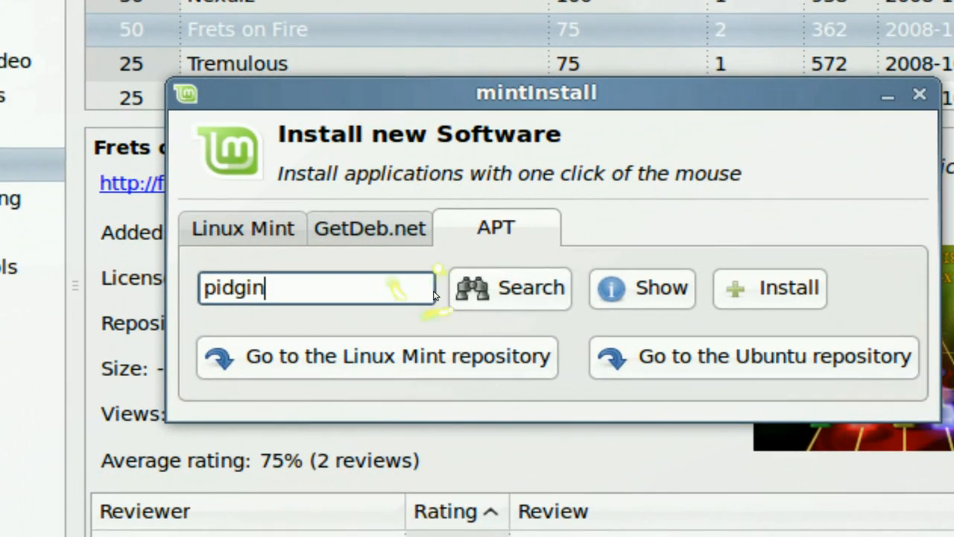
click(510, 288)
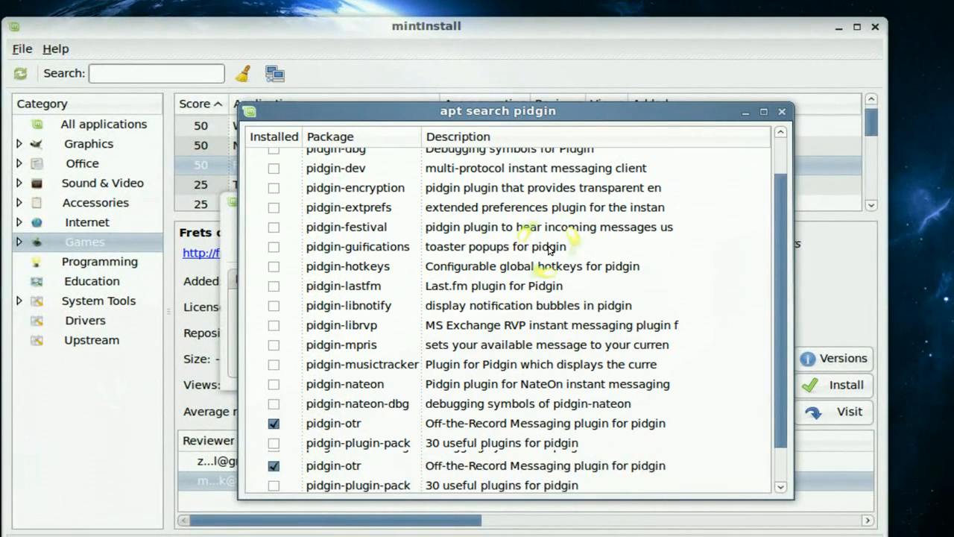
scroll(up, 3)
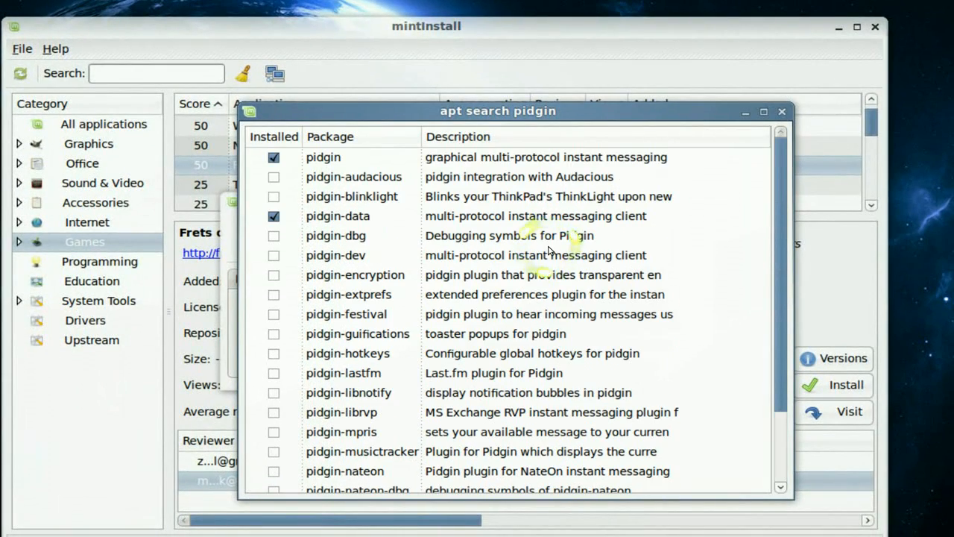
scroll(down, 3)
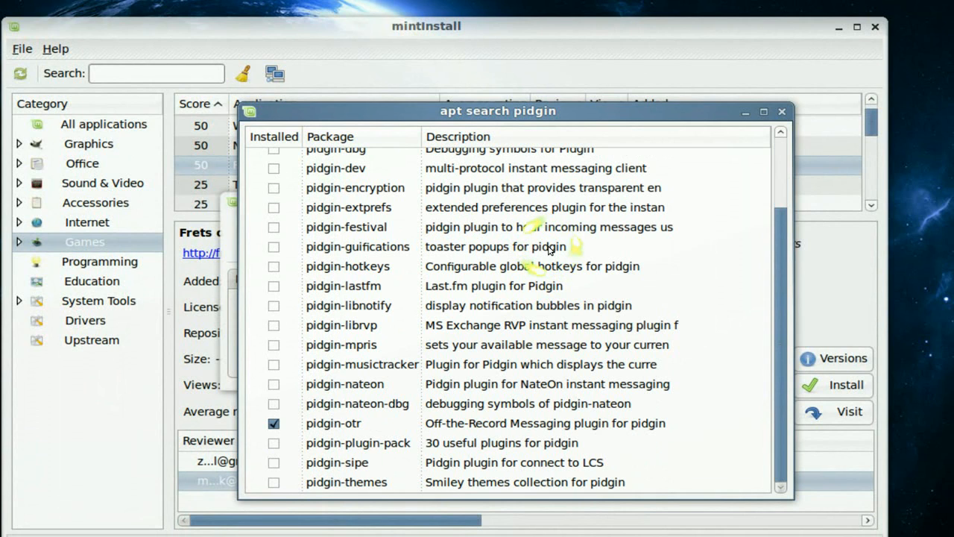
scroll(up, 3)
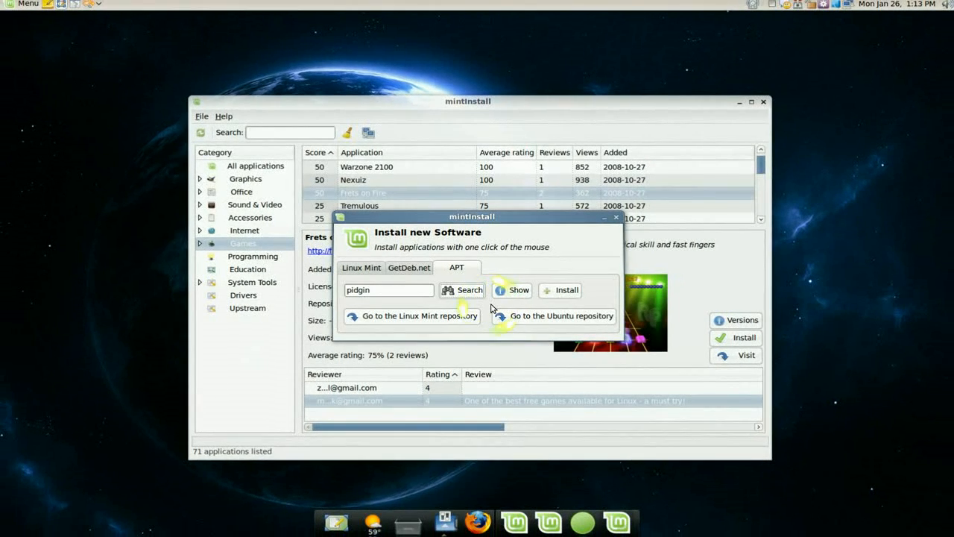
Close the Install new Software window, returning to Frets on Fire's details.
click(616, 216)
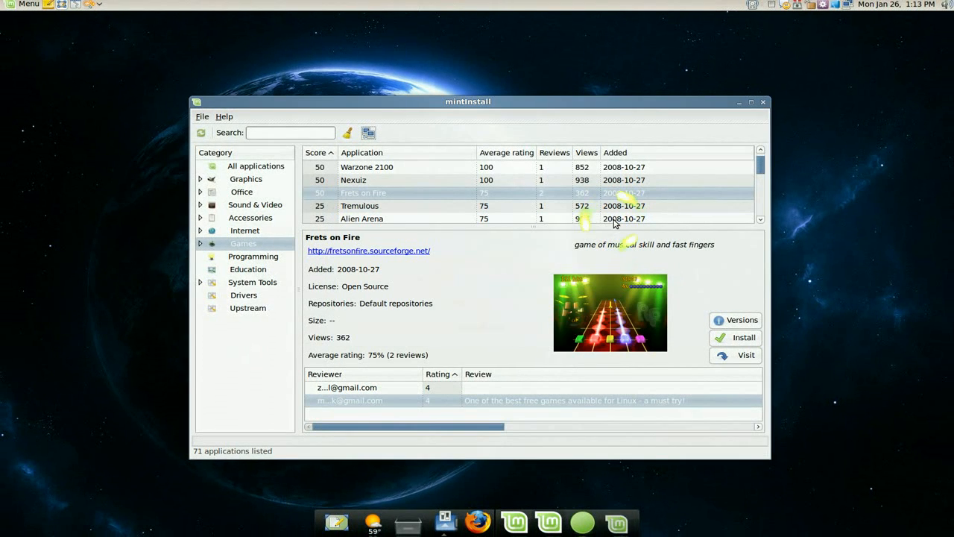
mouse_move(469, 291)
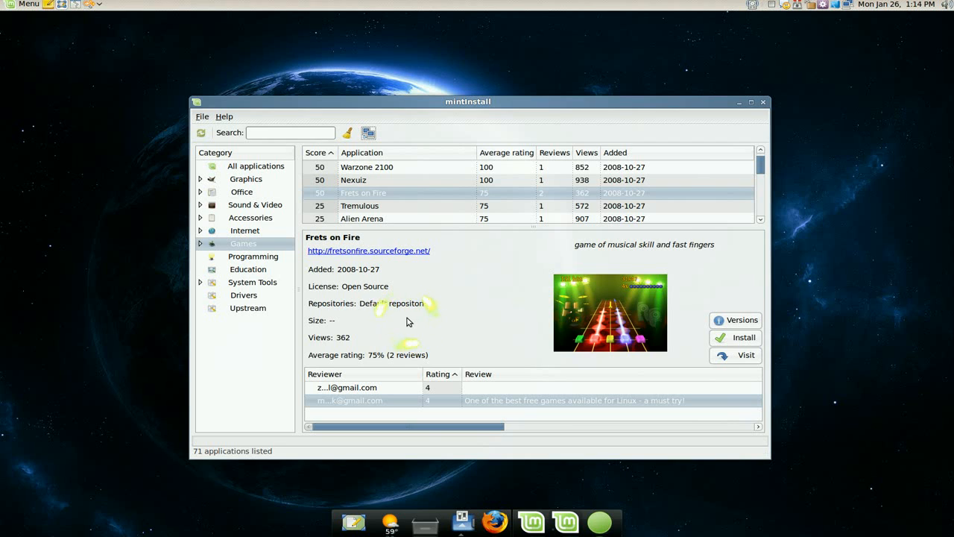
mouse_move(261, 212)
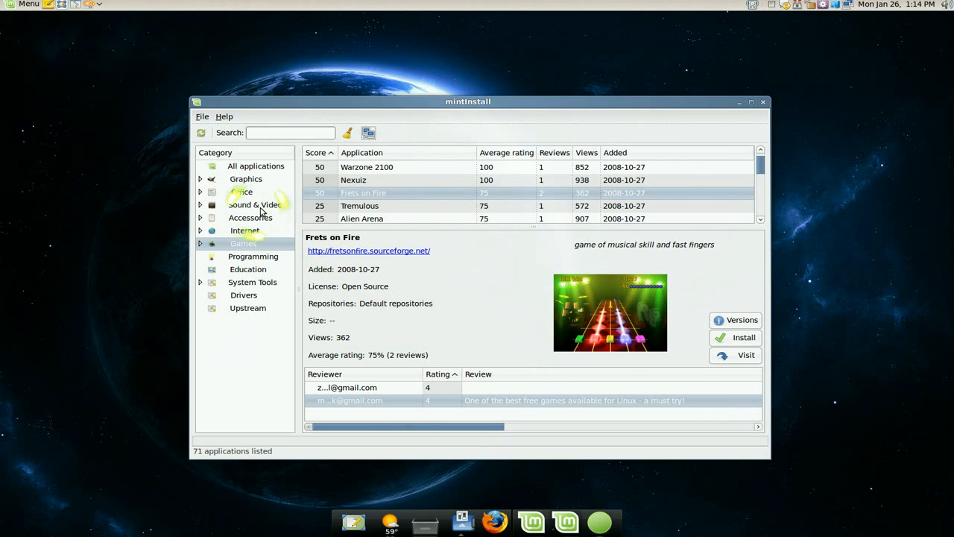
Open the Sound & Video category, showing VLC's details and reviews.
click(254, 204)
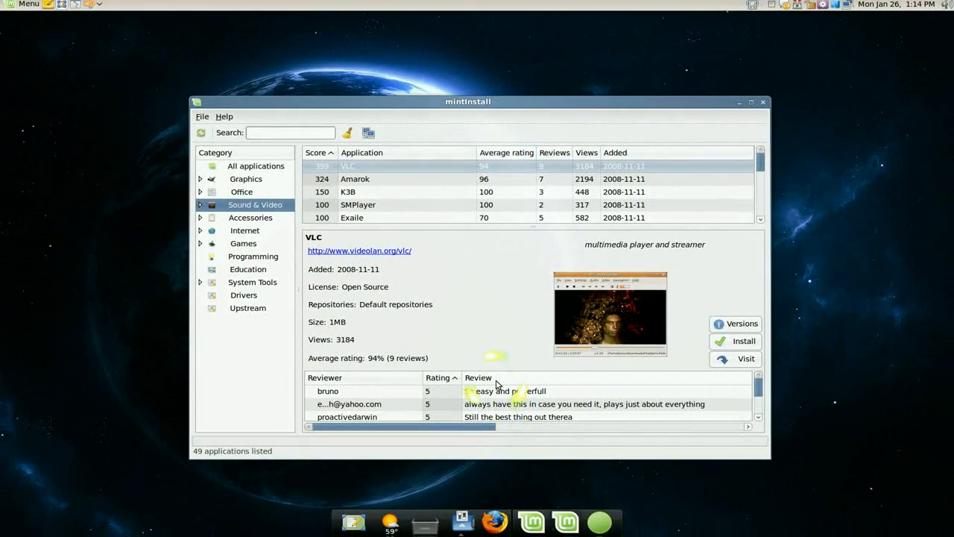
mouse_move(423, 293)
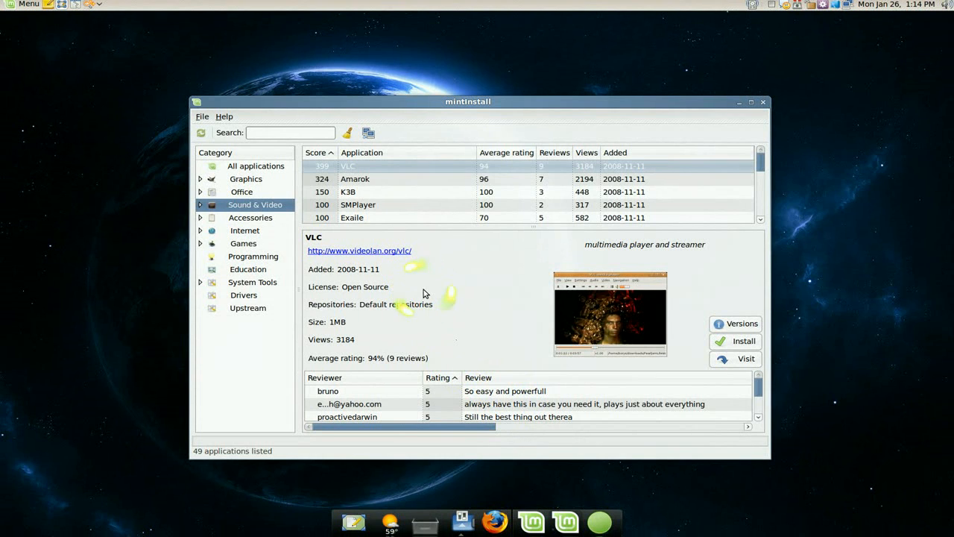
mouse_move(424, 293)
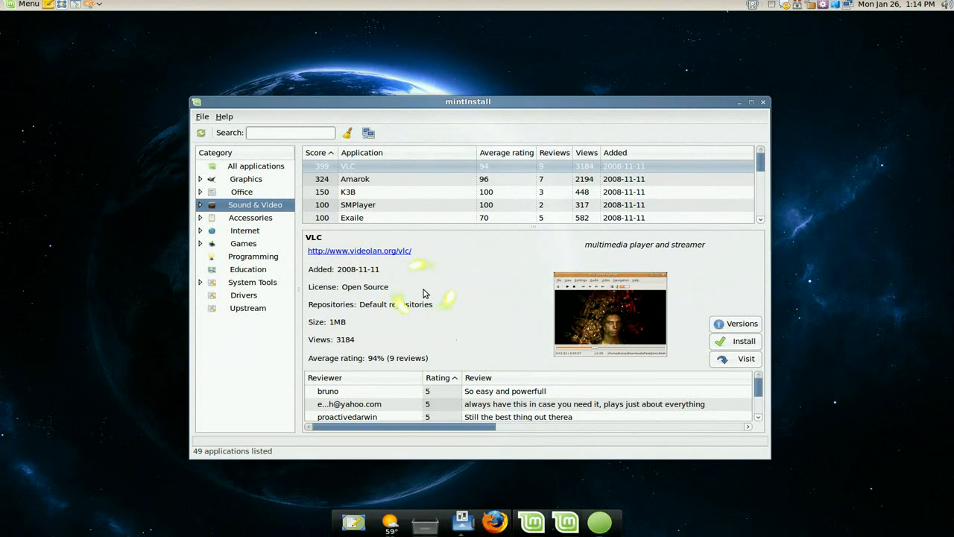
mouse_move(423, 293)
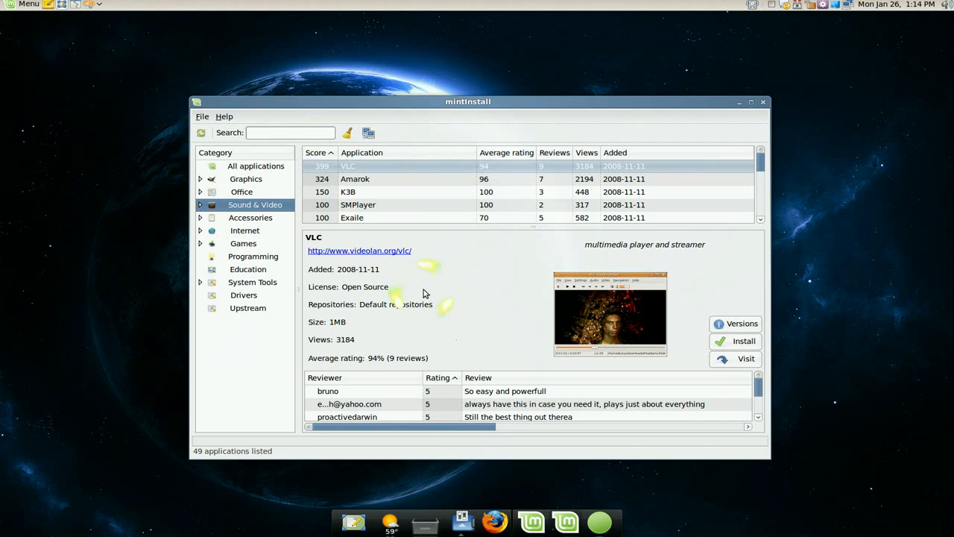